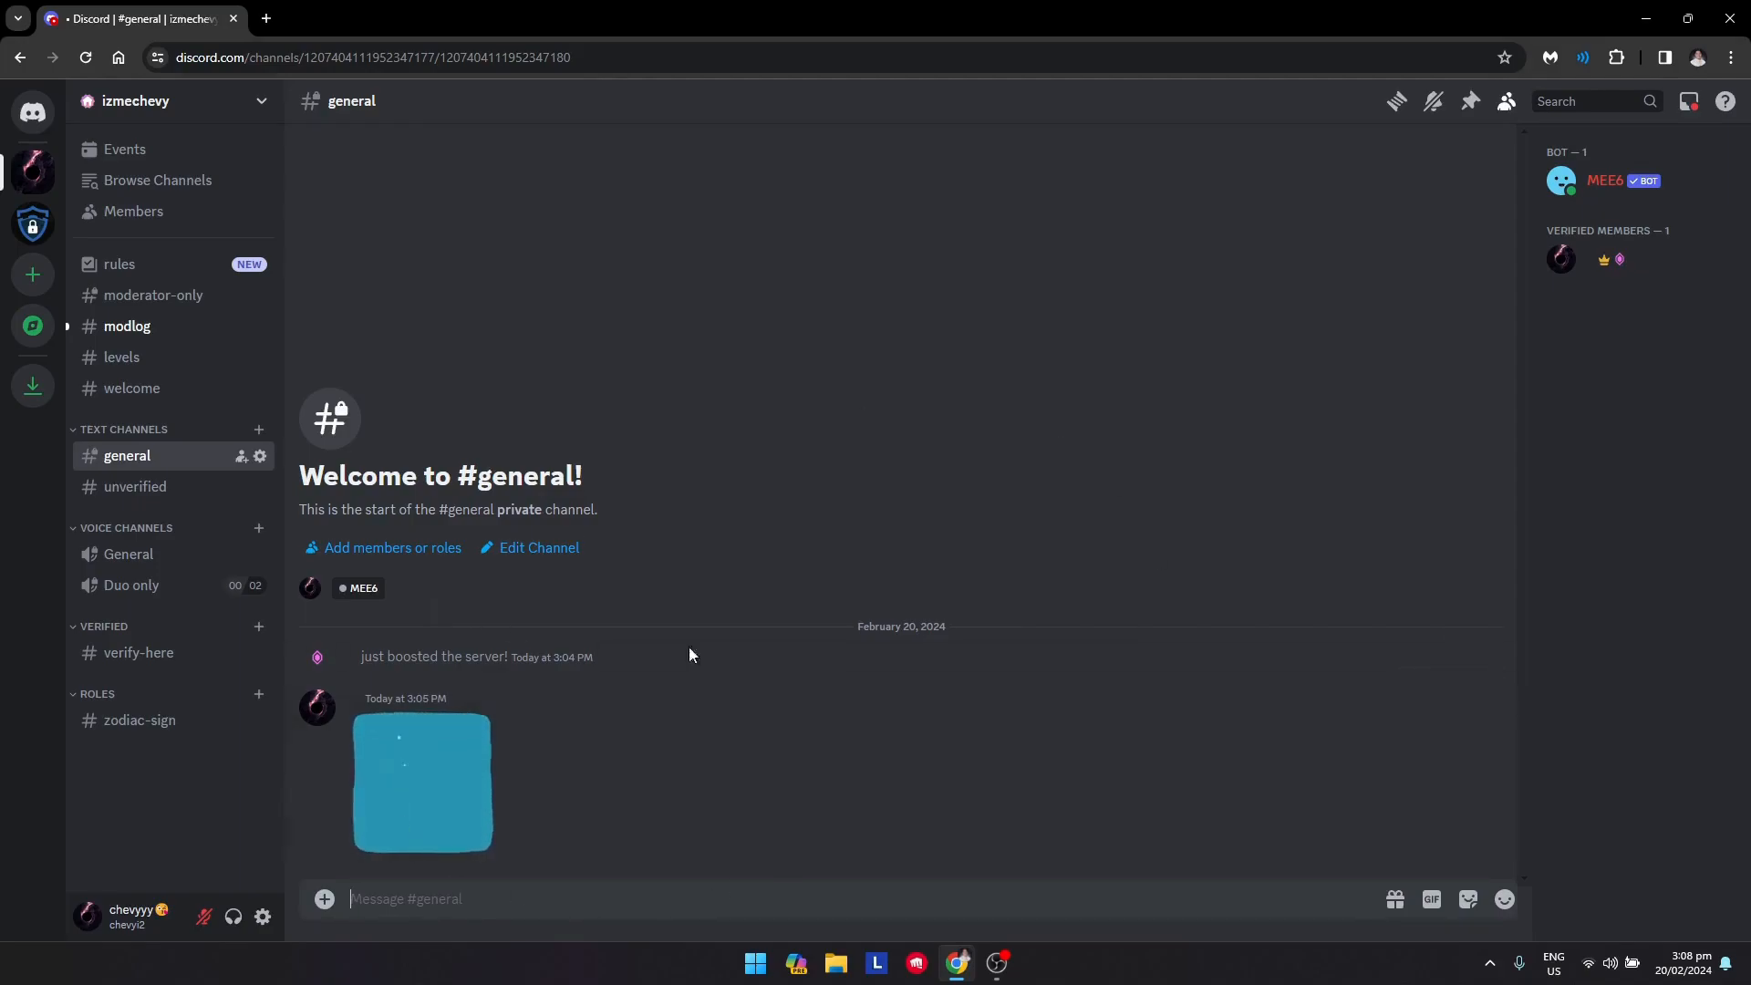
mouse_move(718, 941)
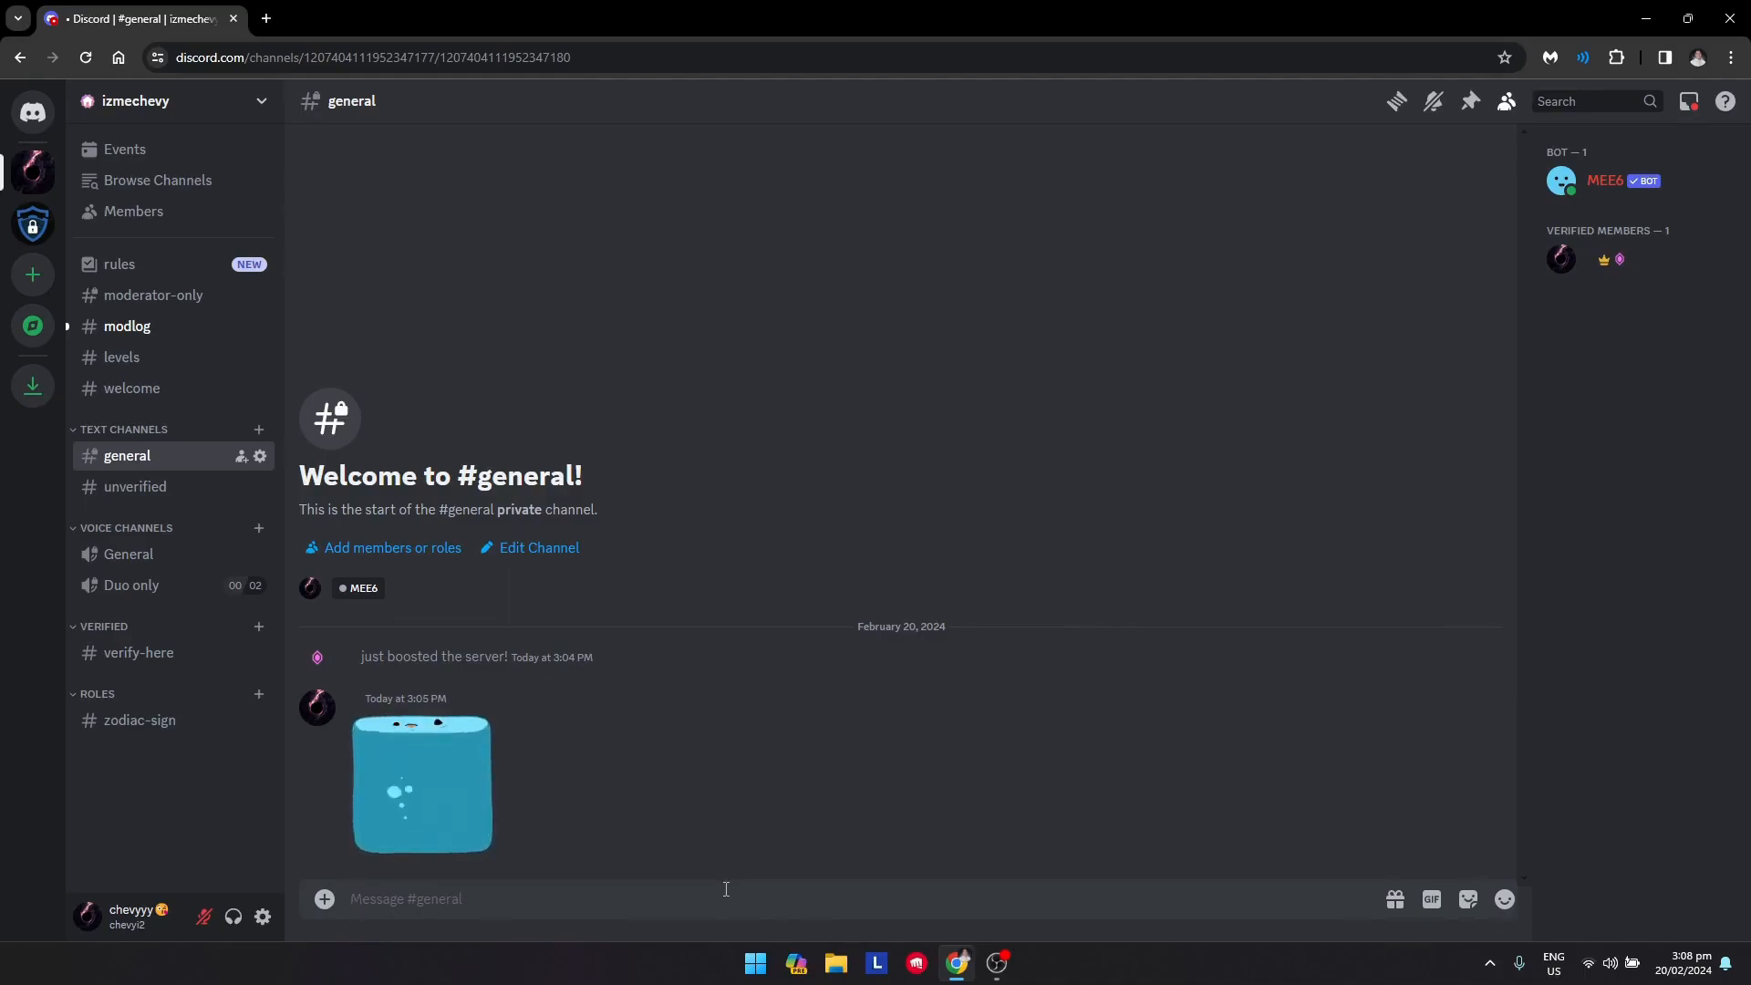
Reveal the stickers folder under media.discordapp.net in the DevTools Sources page tree
key(F12)
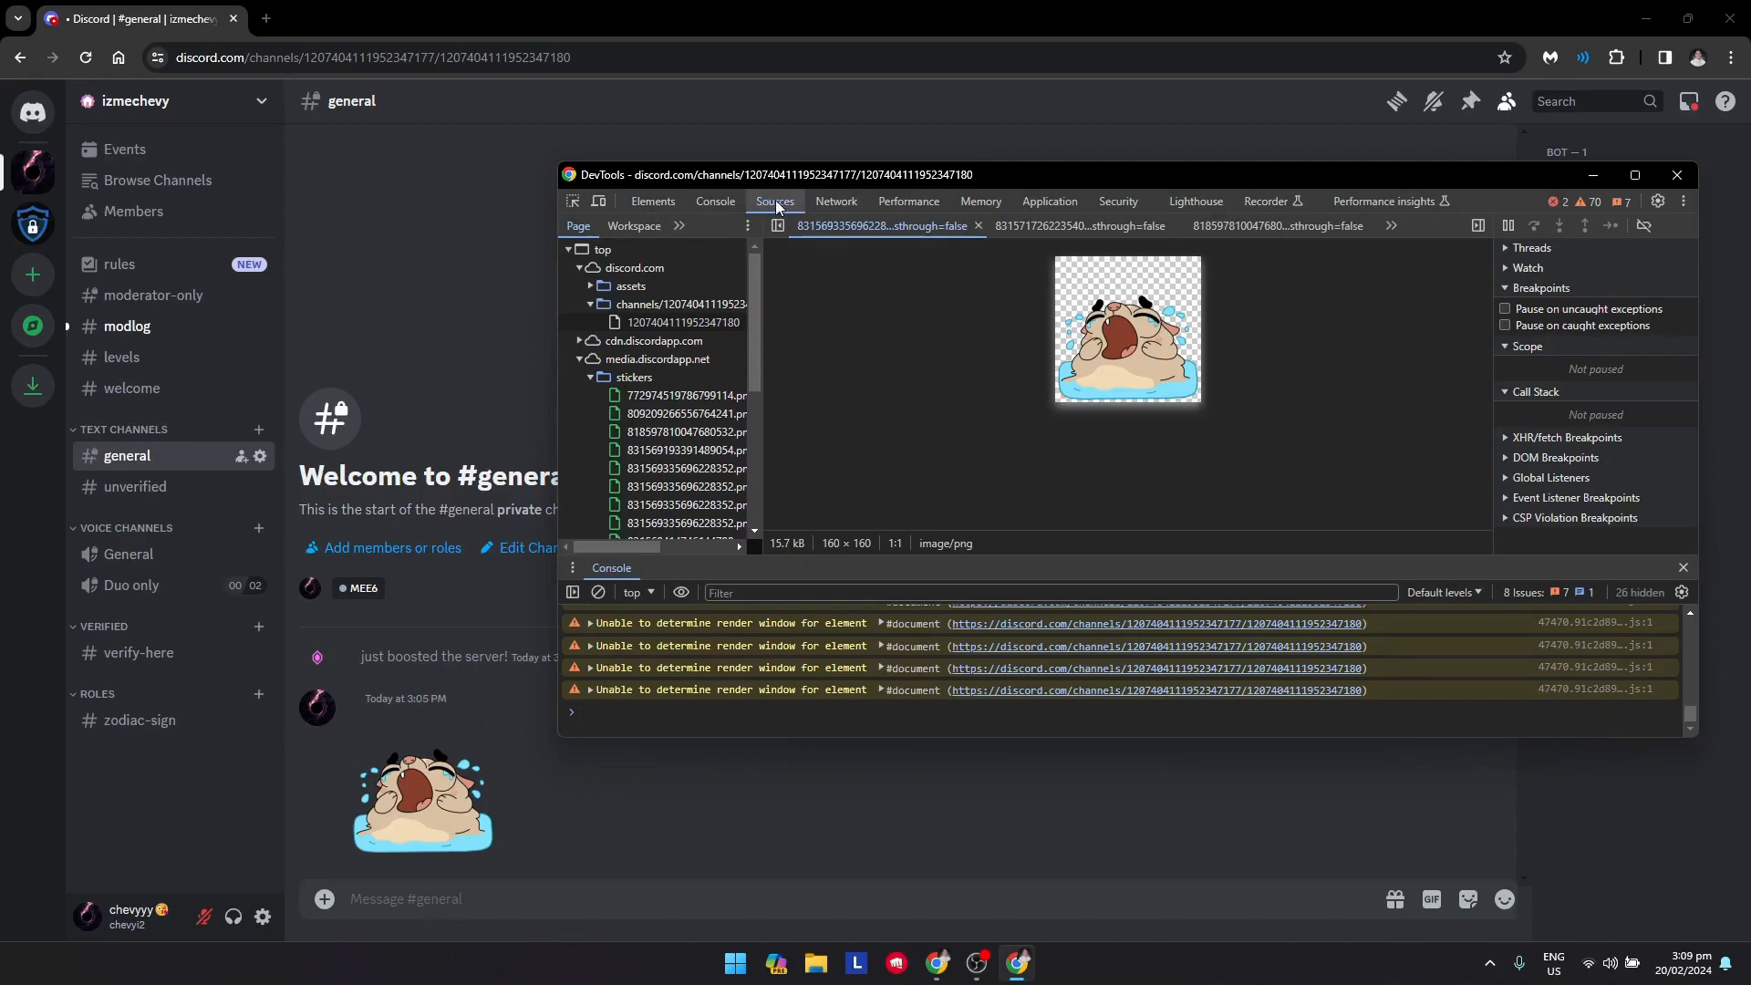
click(589, 304)
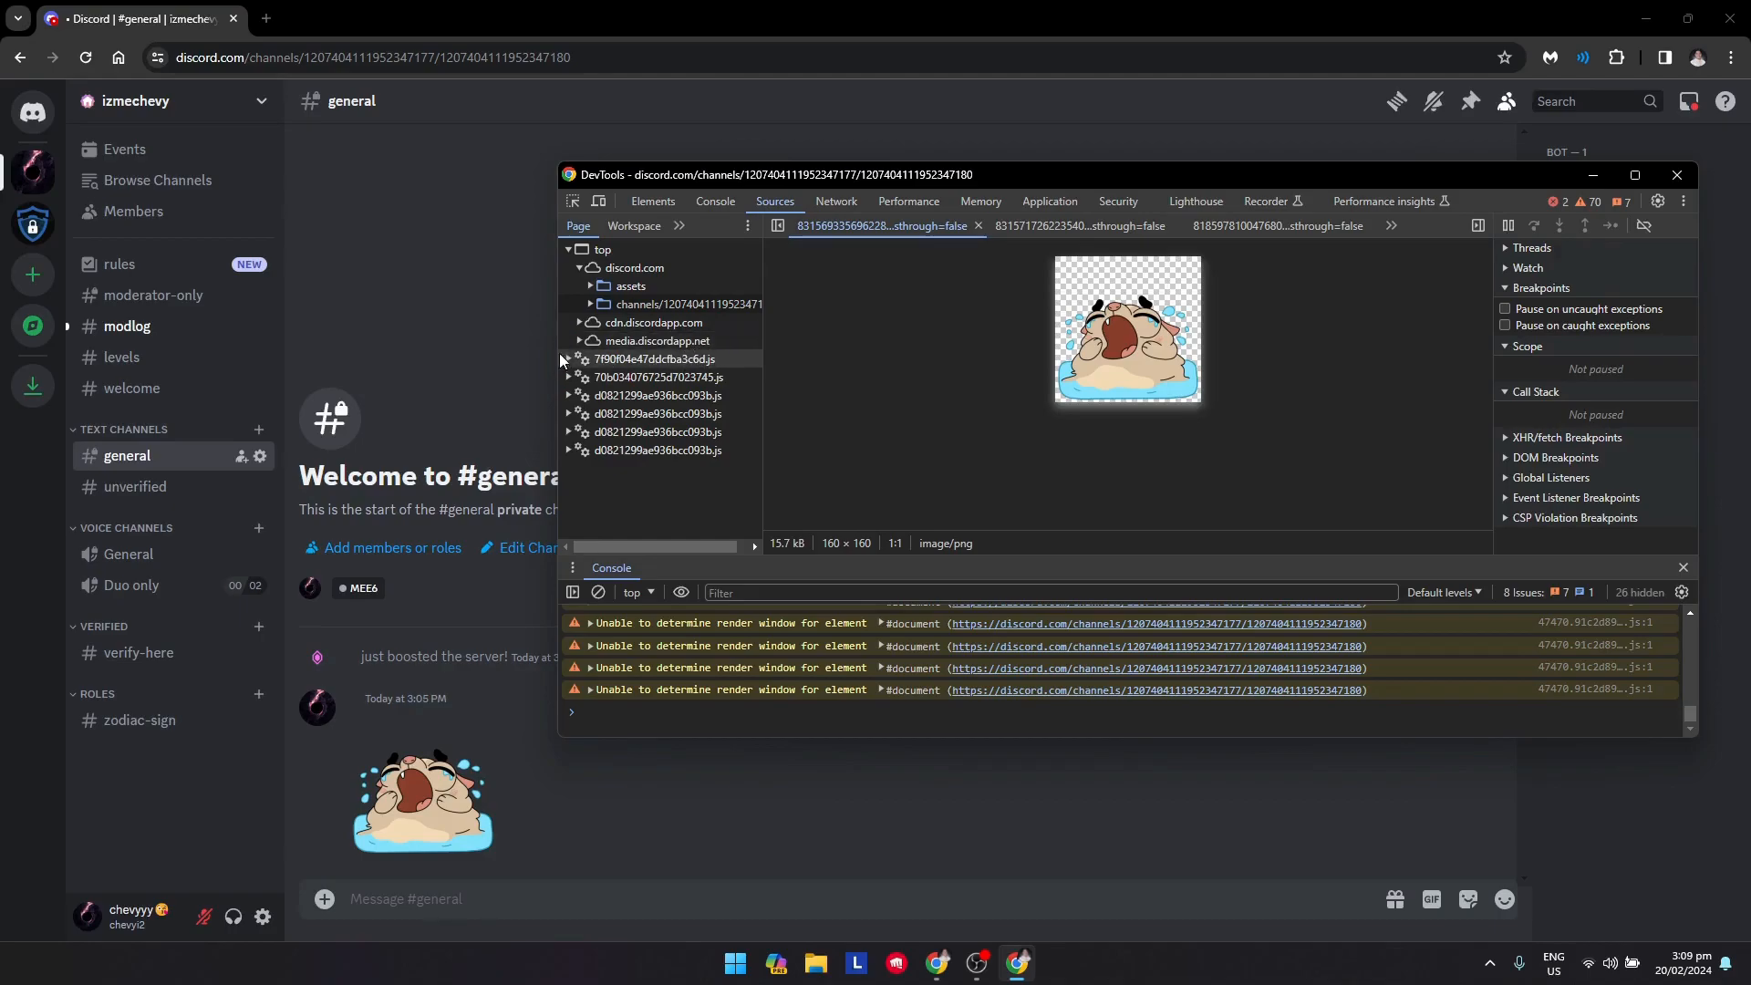
click(580, 341)
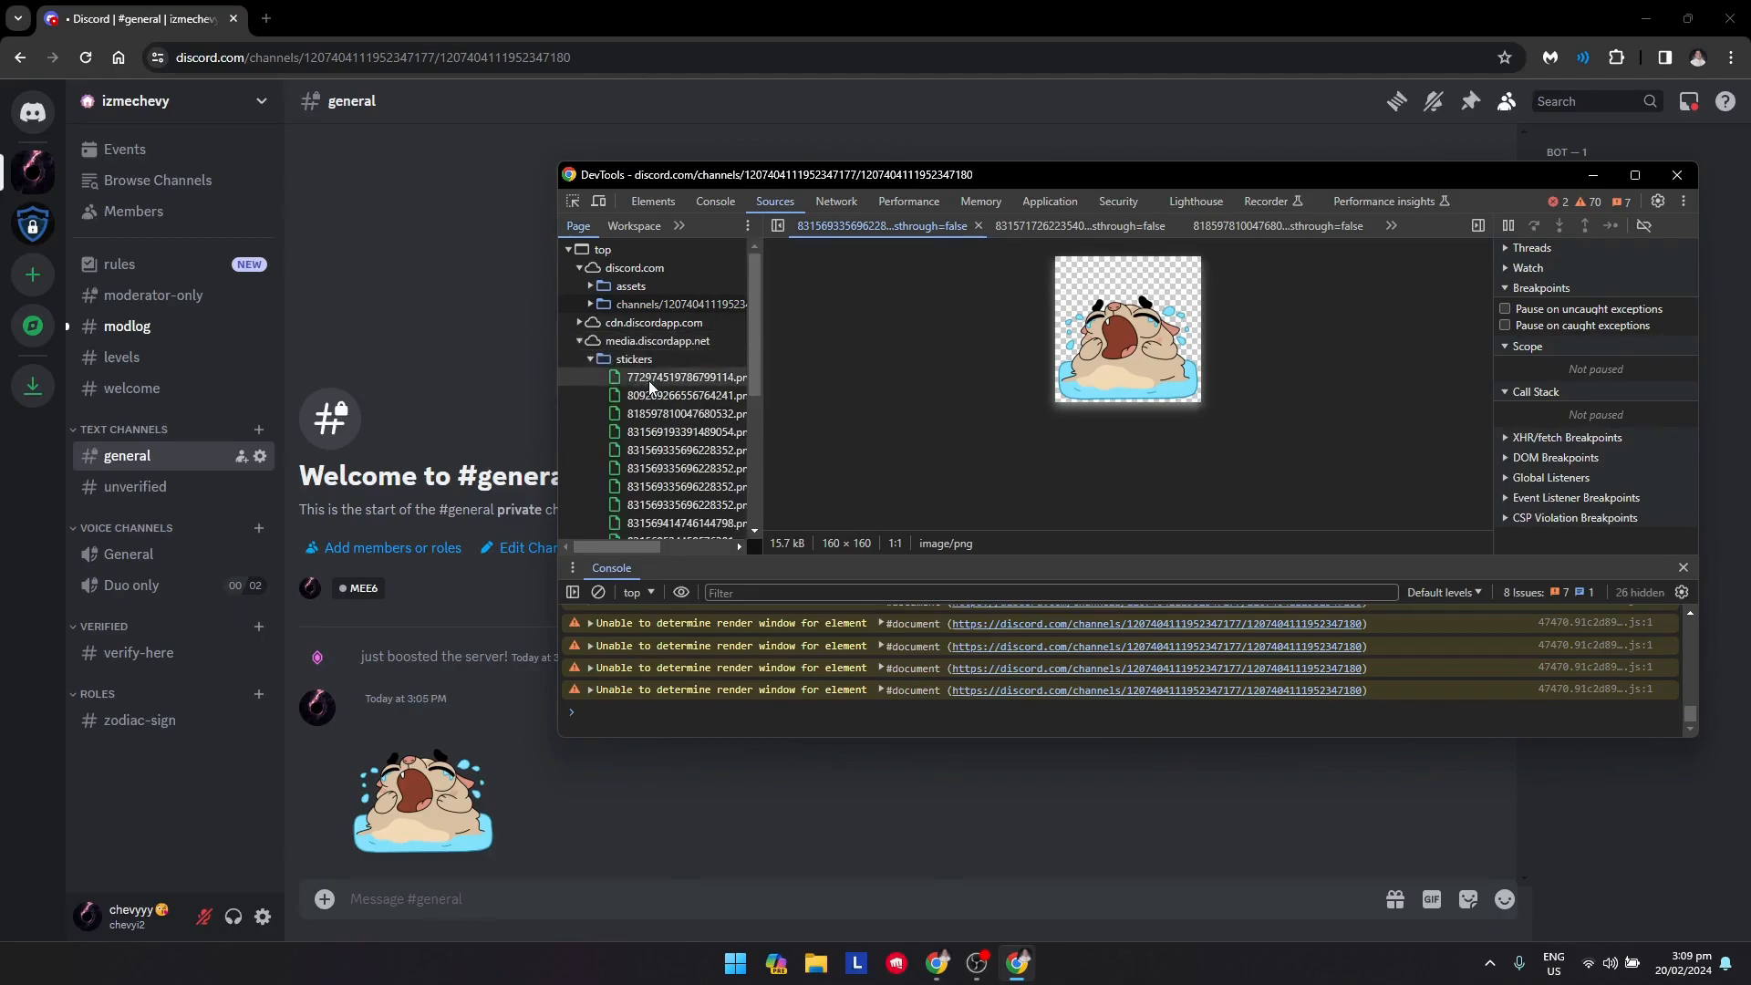
Preview the sticker PNGs one by one until the animated pug sticker is found
click(684, 430)
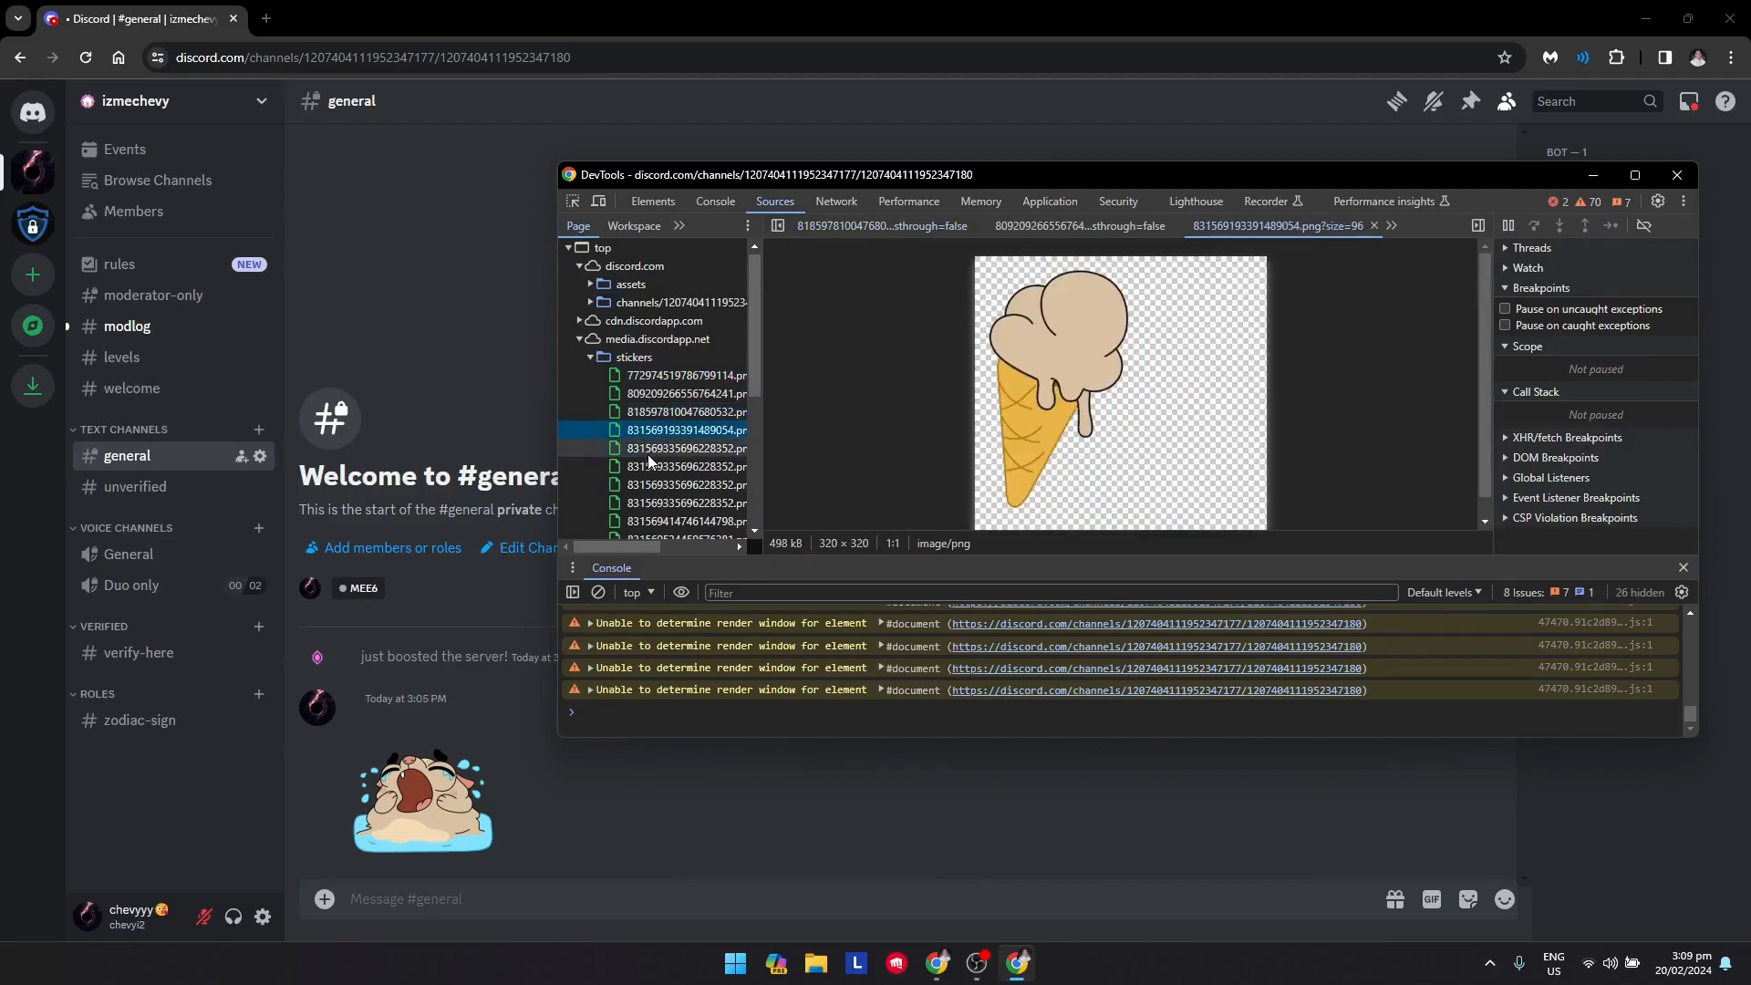
click(686, 449)
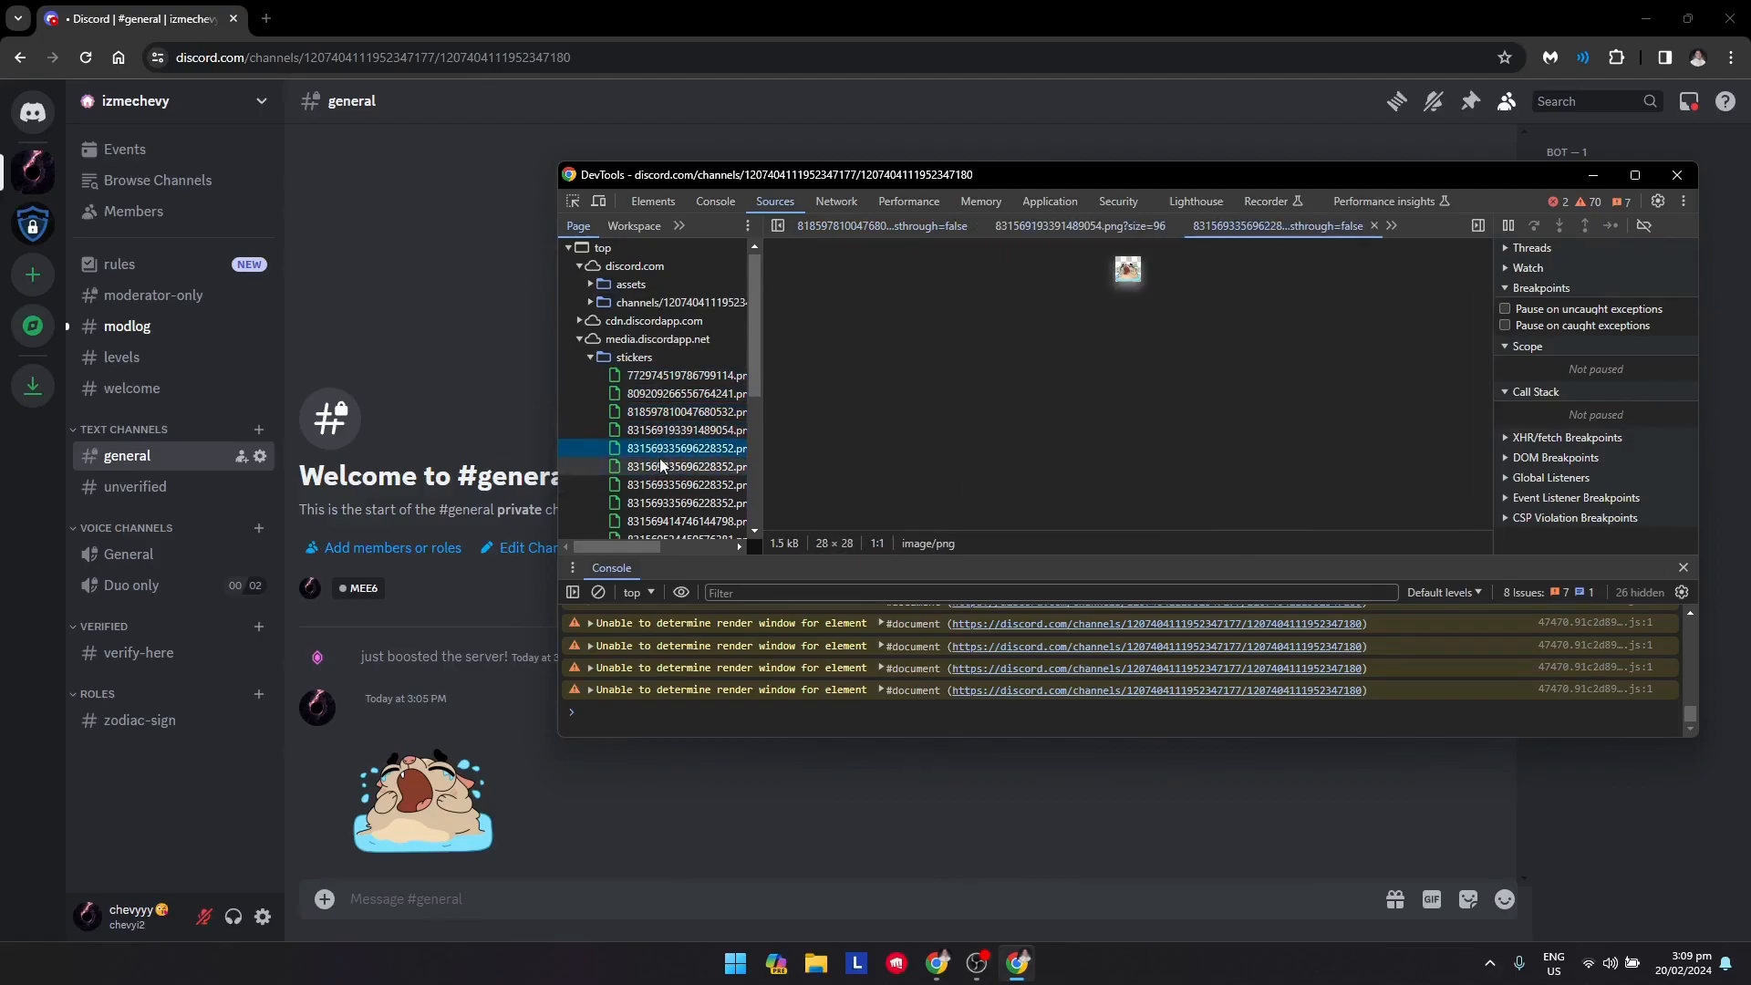
click(680, 467)
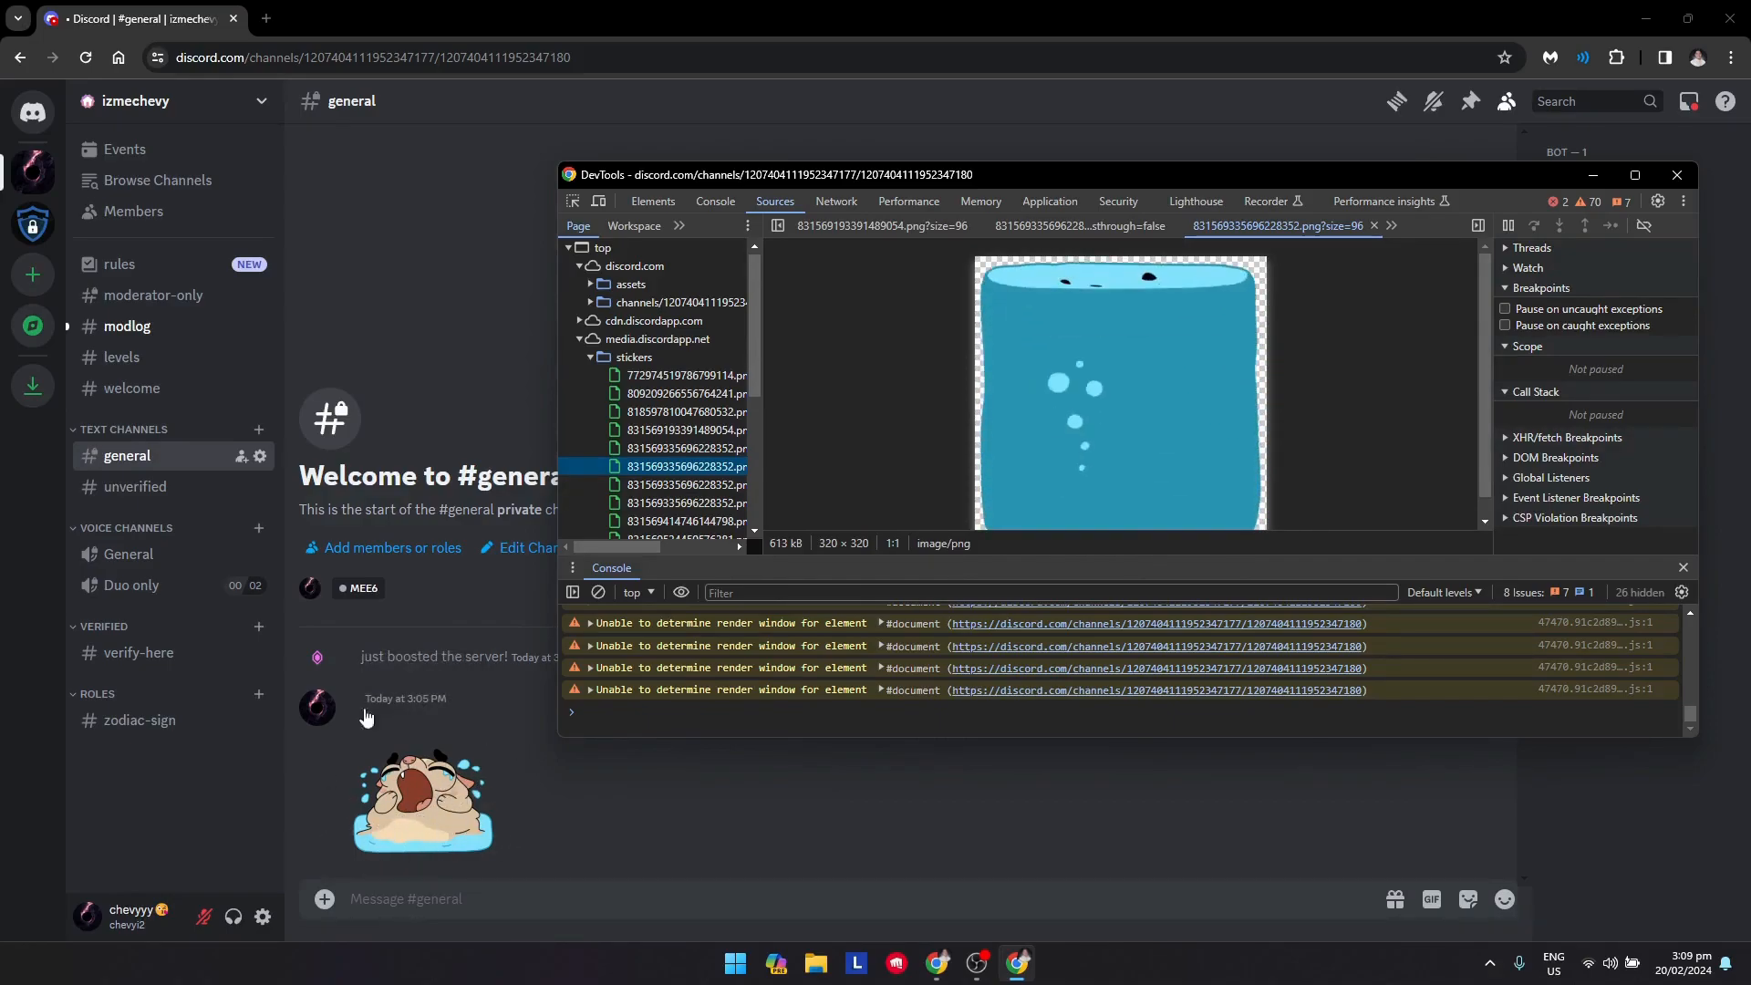
click(688, 451)
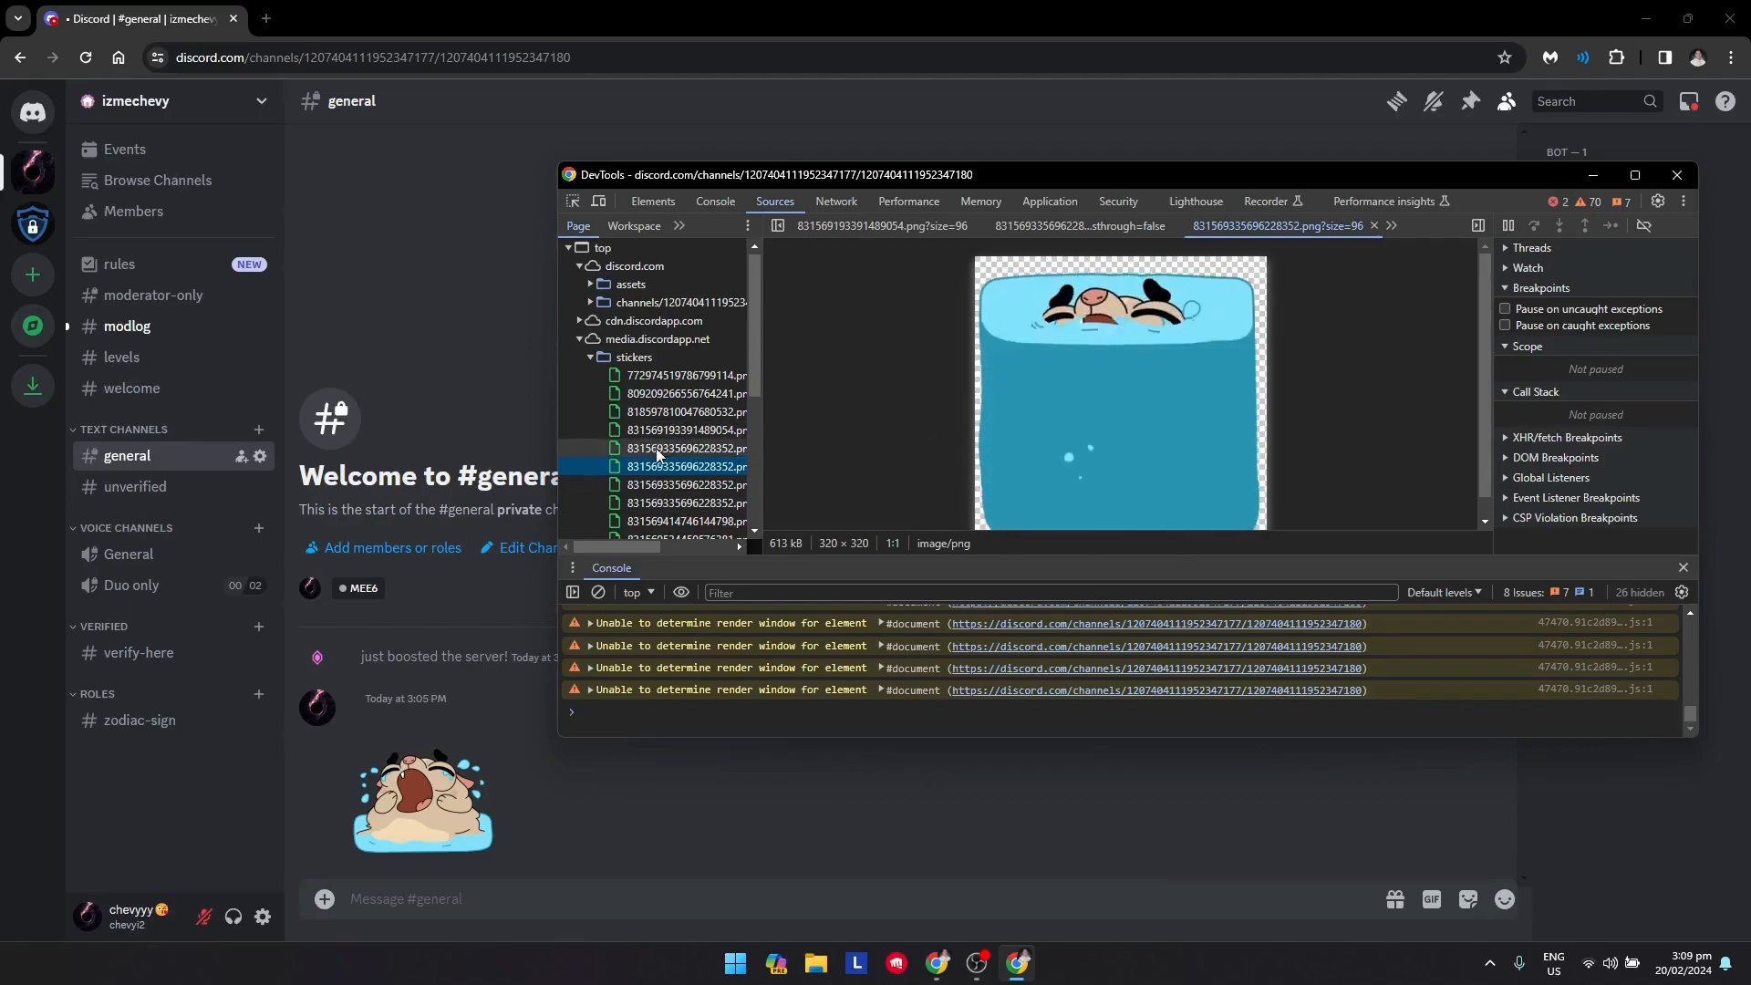
Open the pug sticker's full-size PNG in its own browser tab
click(680, 467)
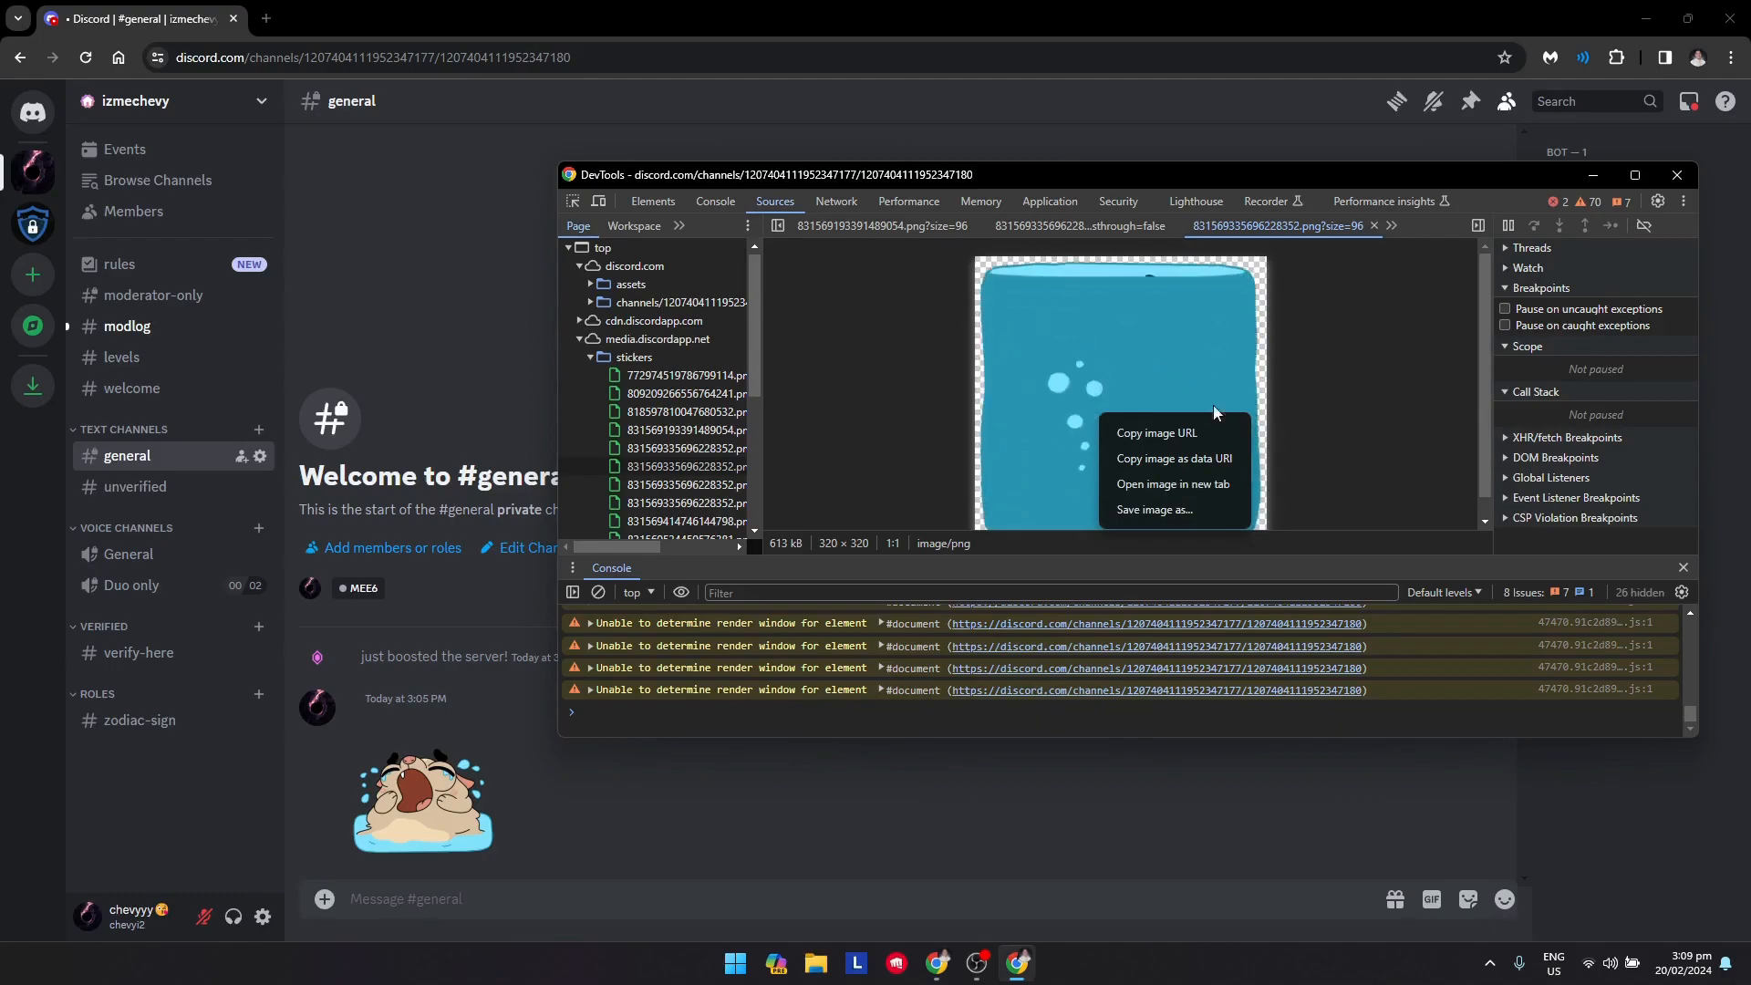
click(1171, 491)
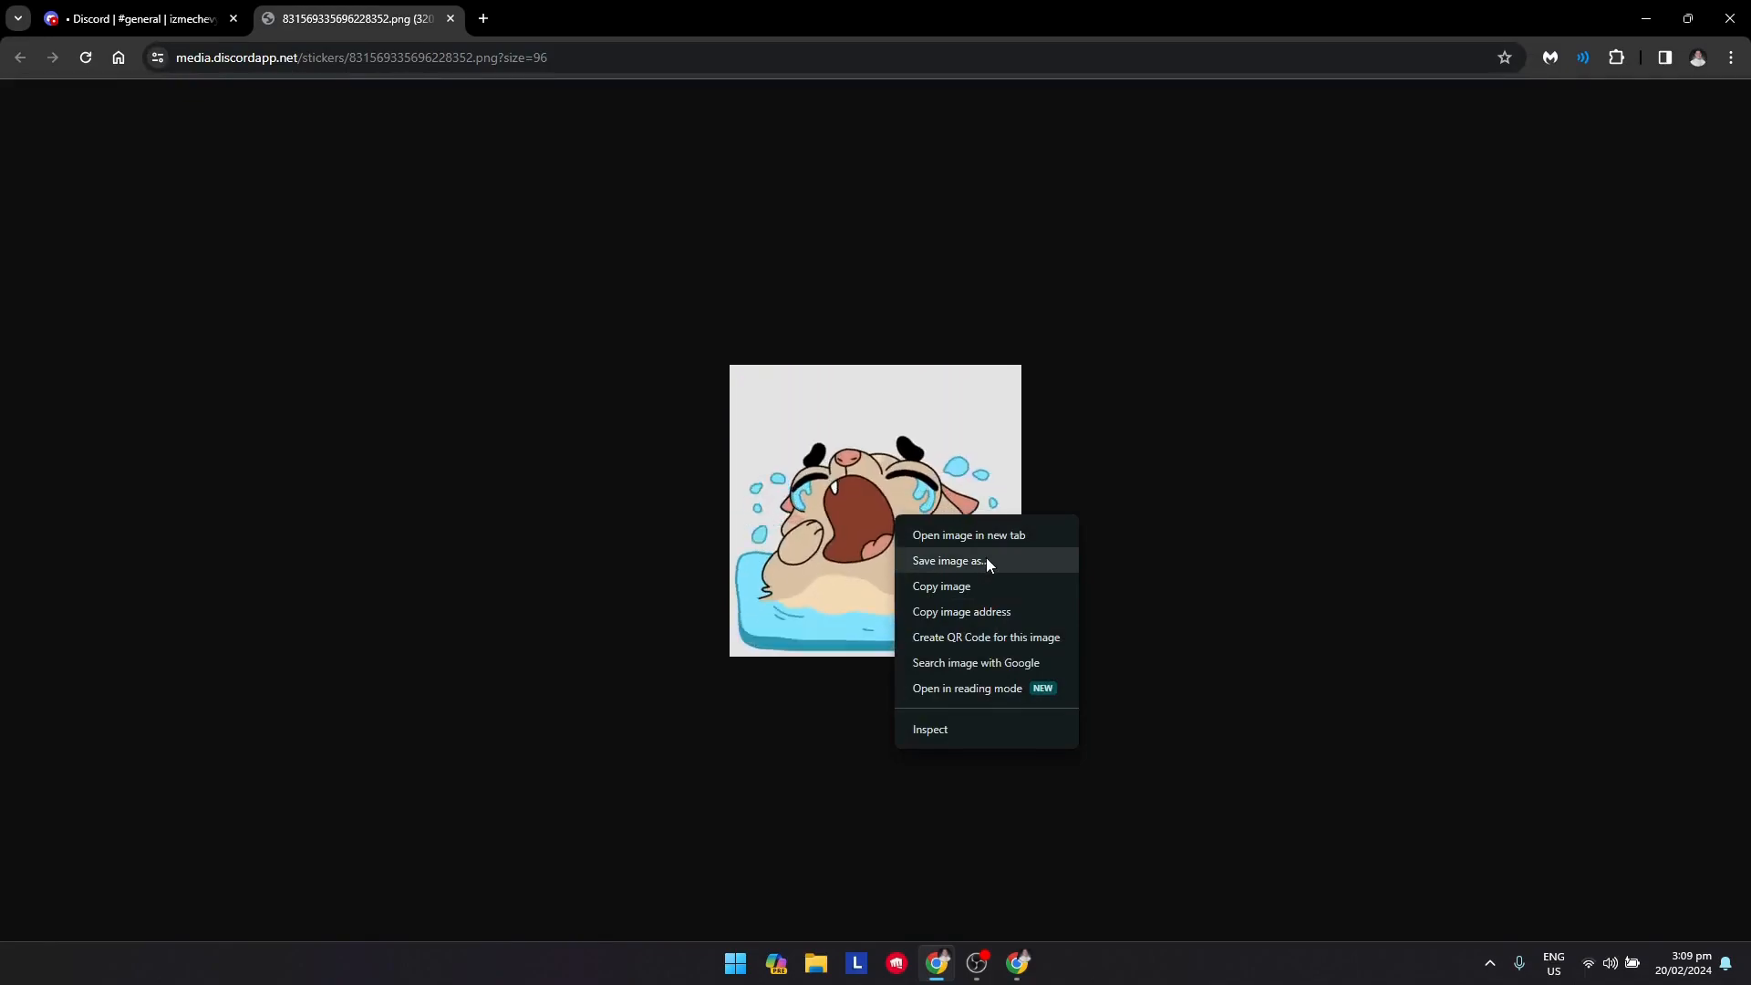
Save the pug sticker PNG into the Downloads folder via Save image as
click(948, 564)
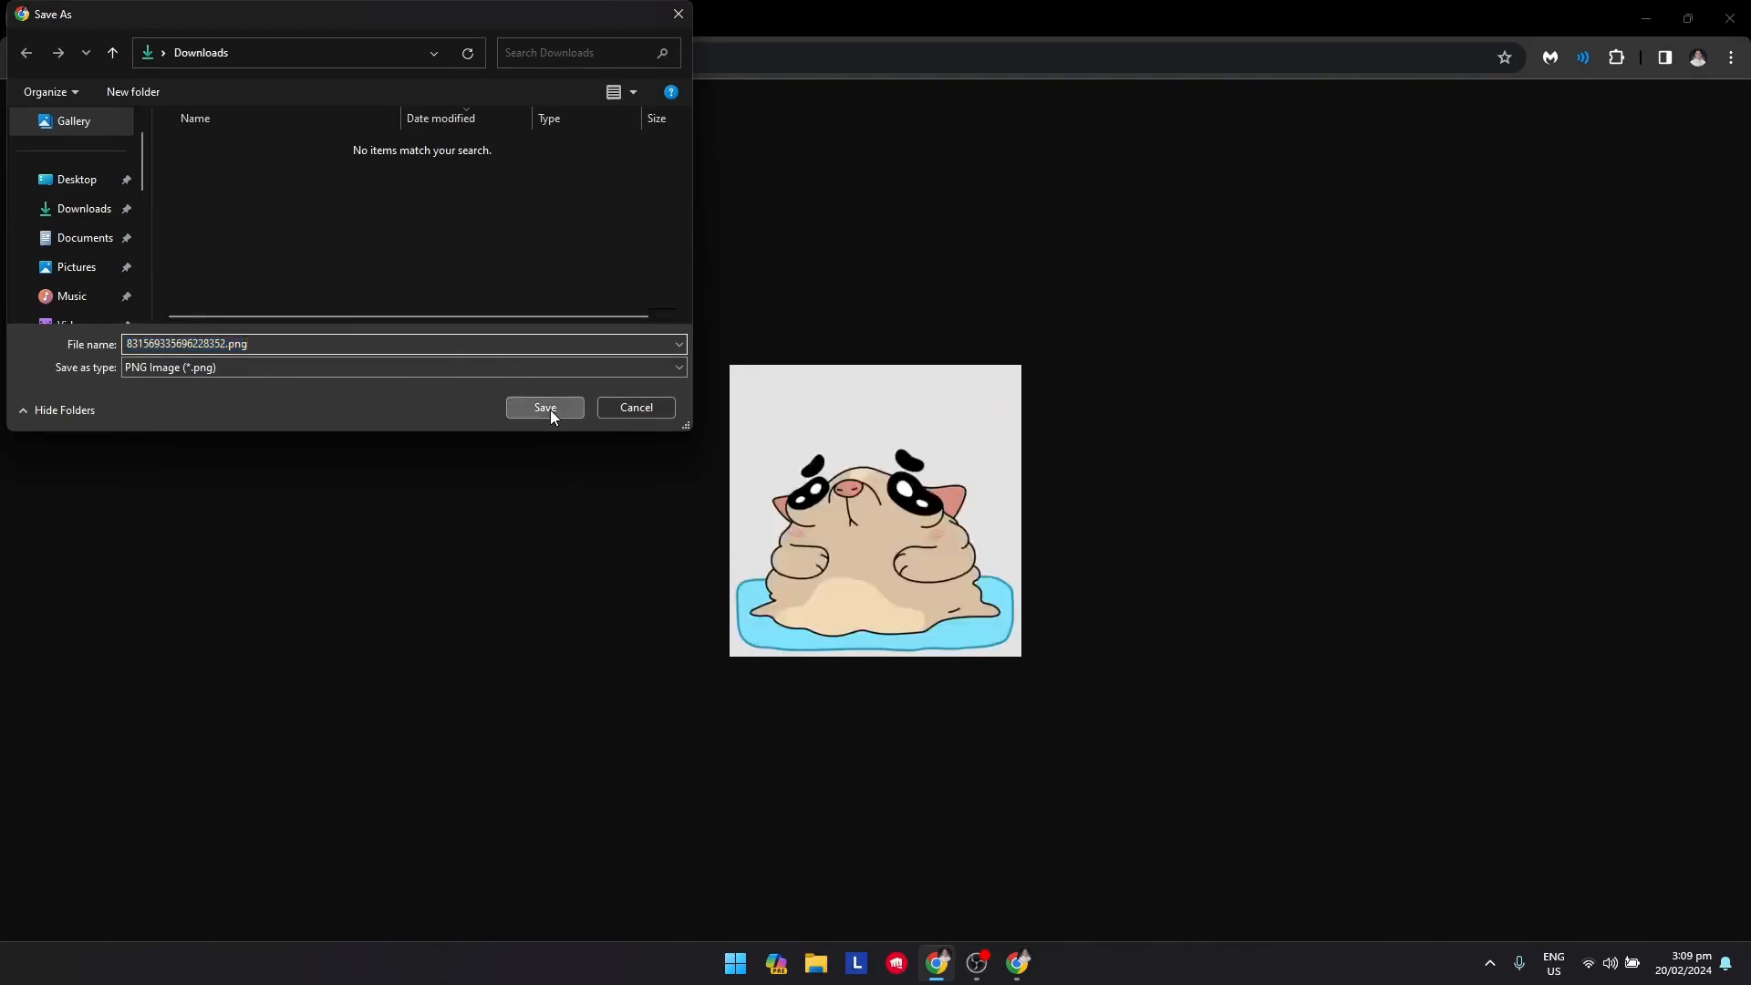
click(546, 407)
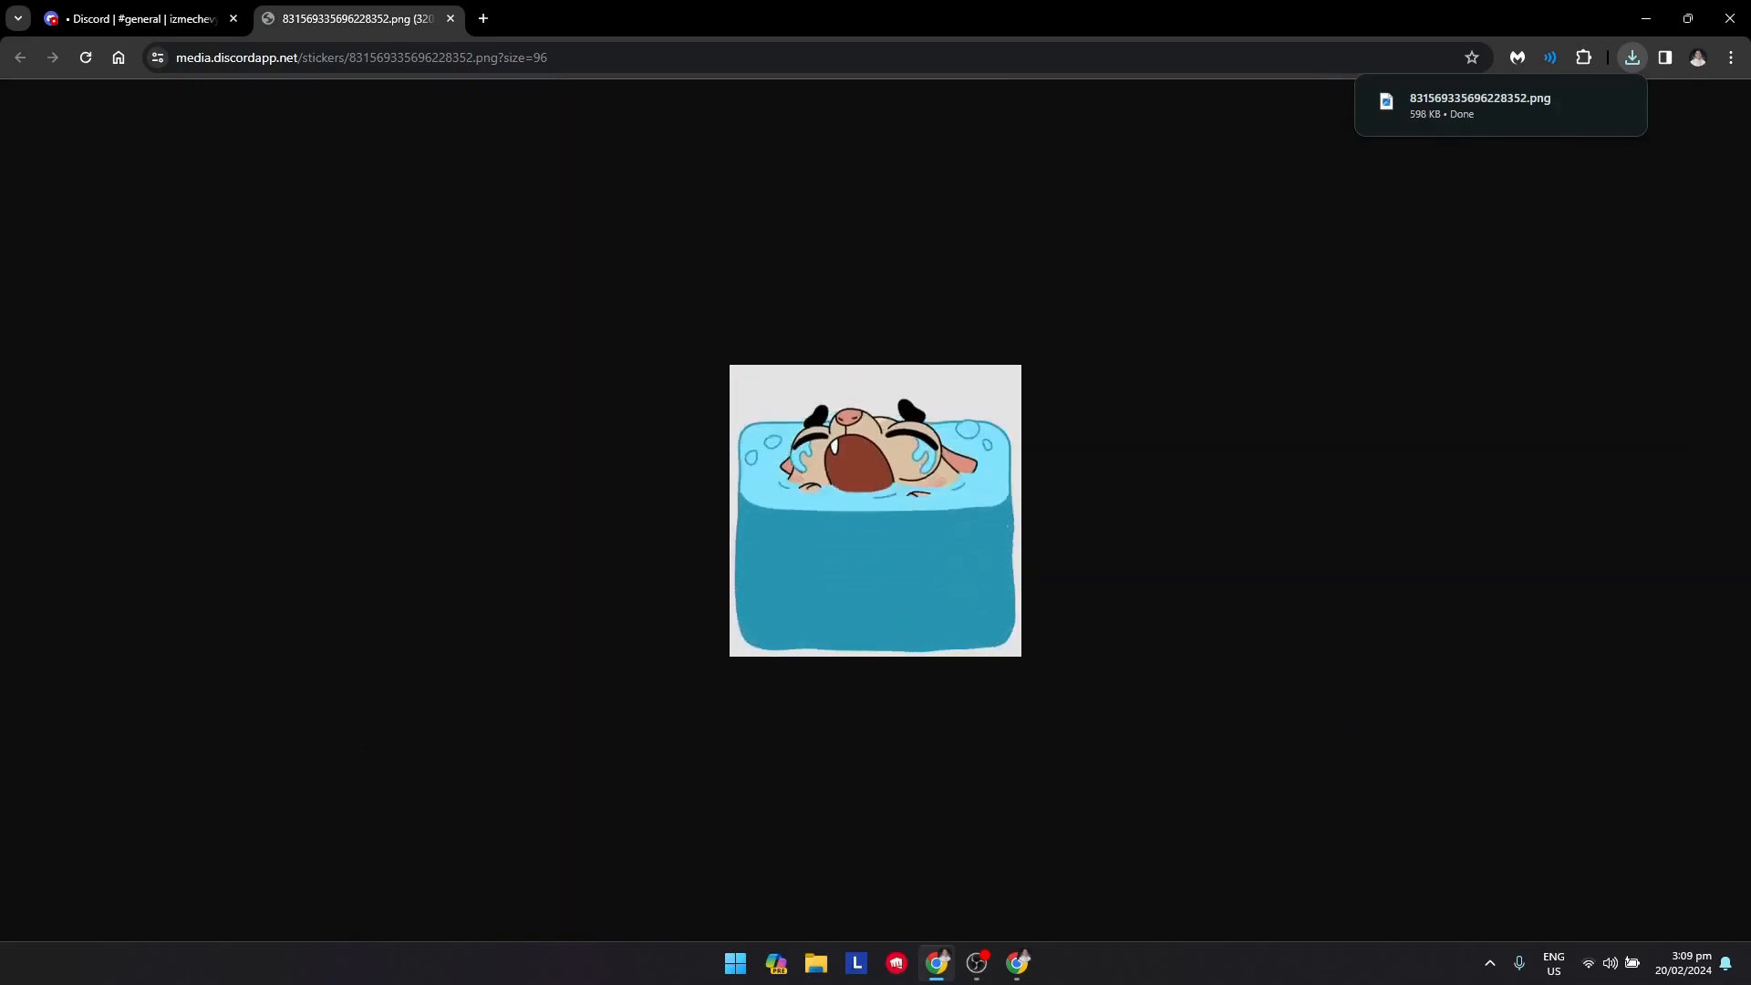